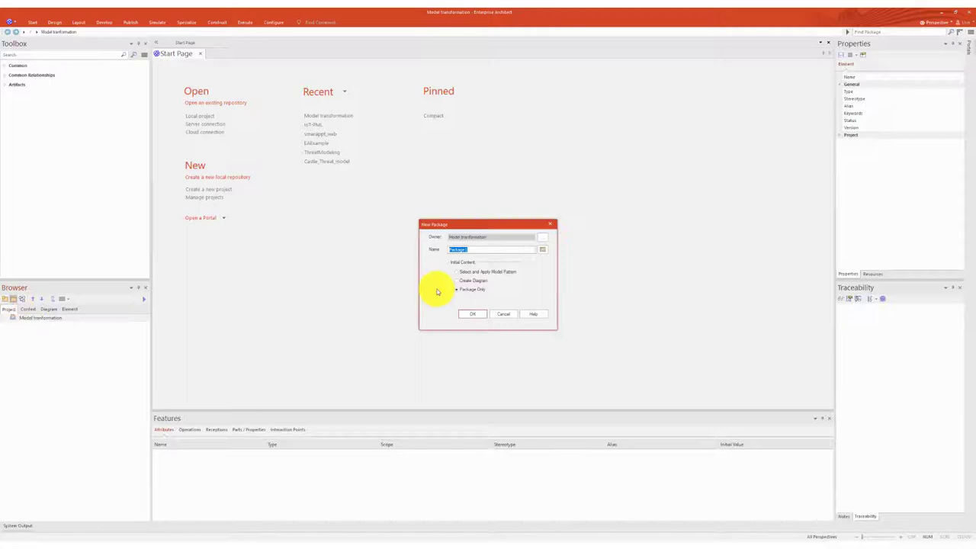
Create a new package named PIM in the Model transformation project.
{"action": "type", "text": "PIM"}
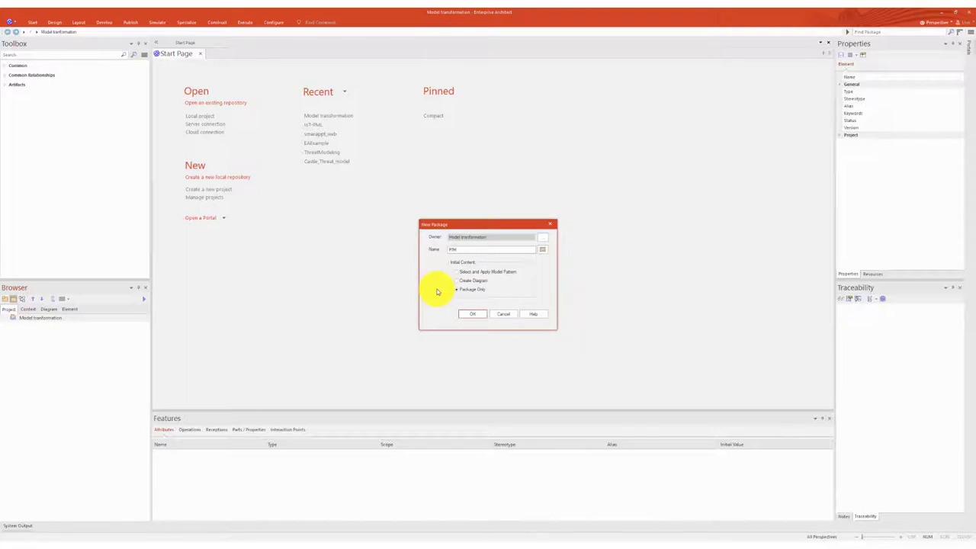
{"action": "left_click", "coordinate": [472, 314]}
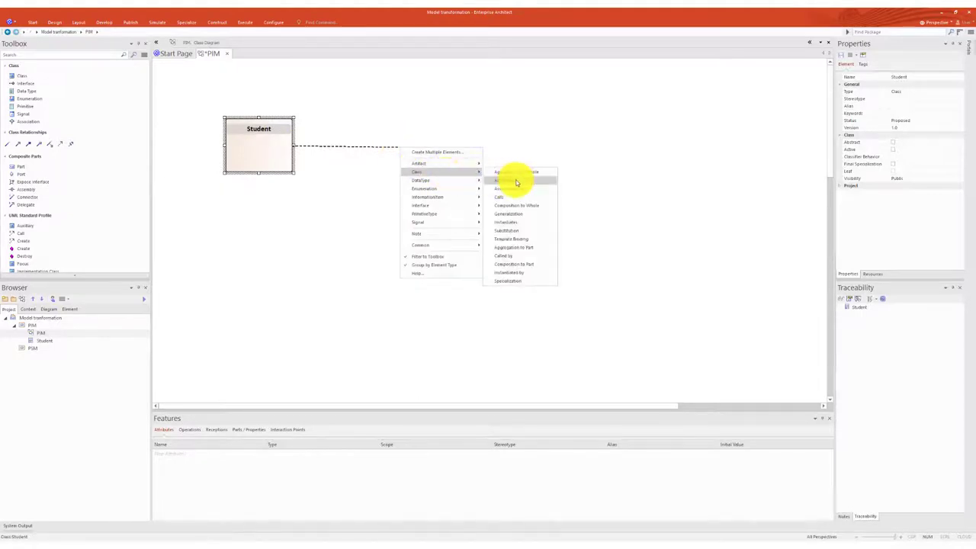
Create class Profesor associated with Student and name the association 'supervised by'.
{"action": "left_click", "coordinate": [499, 180]}
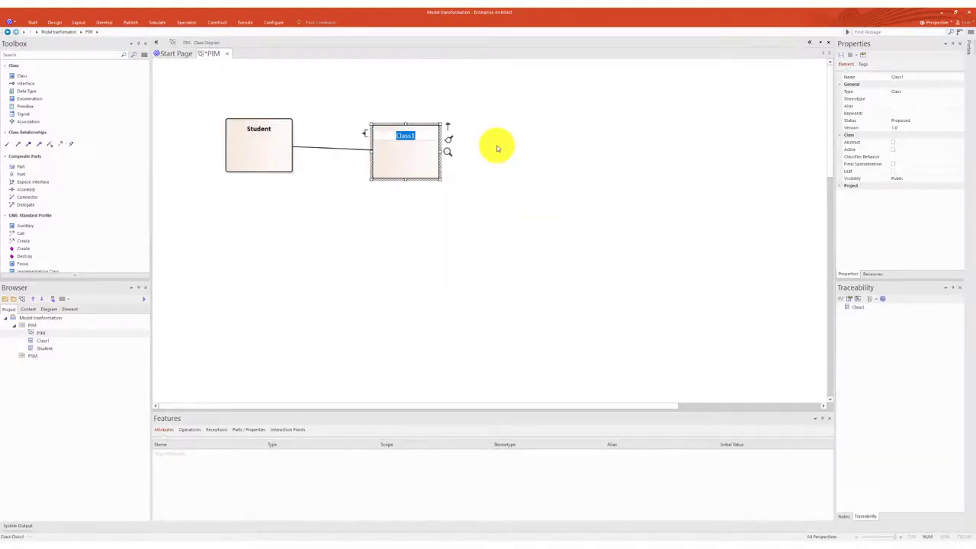
{"action": "type", "text": "Profesor"}
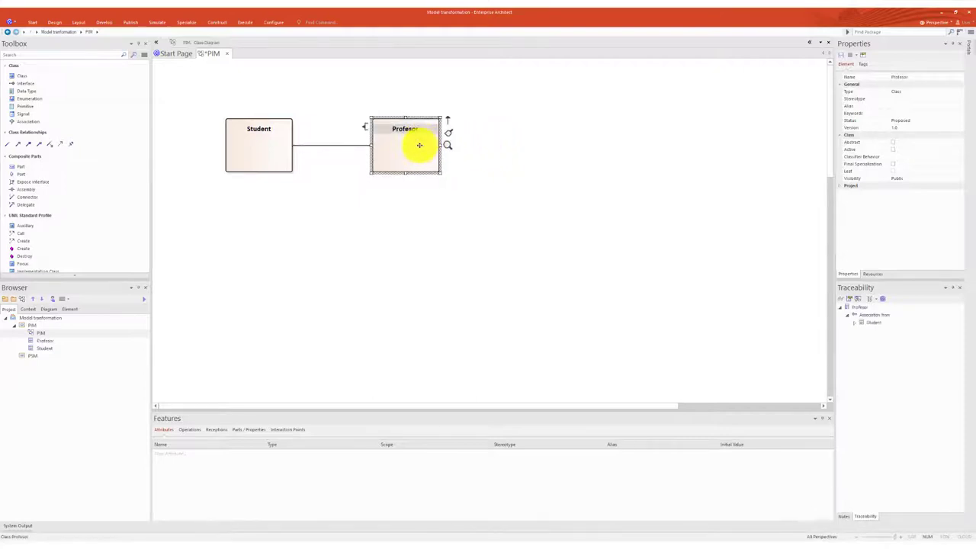
{"action": "double_click", "coordinate": [353, 147]}
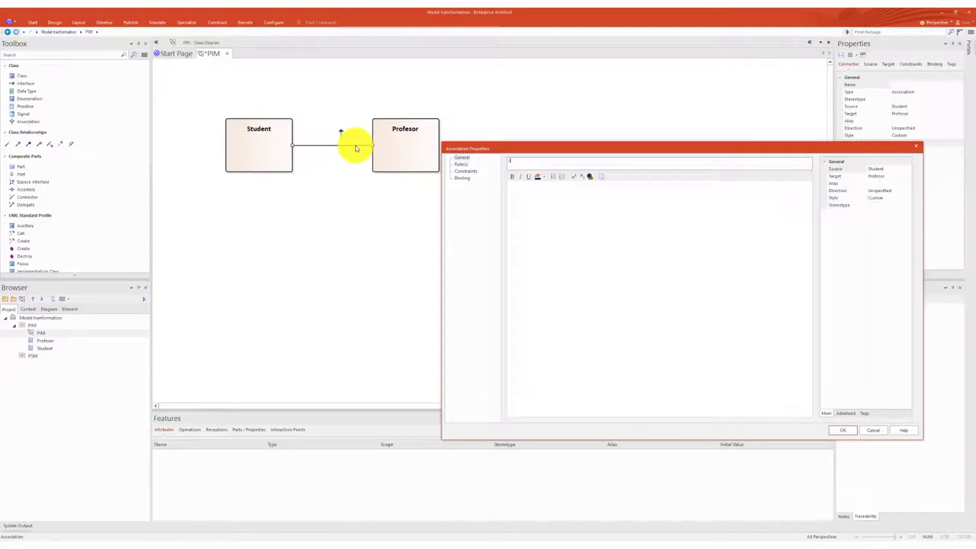
{"action": "left_click", "coordinate": [844, 429]}
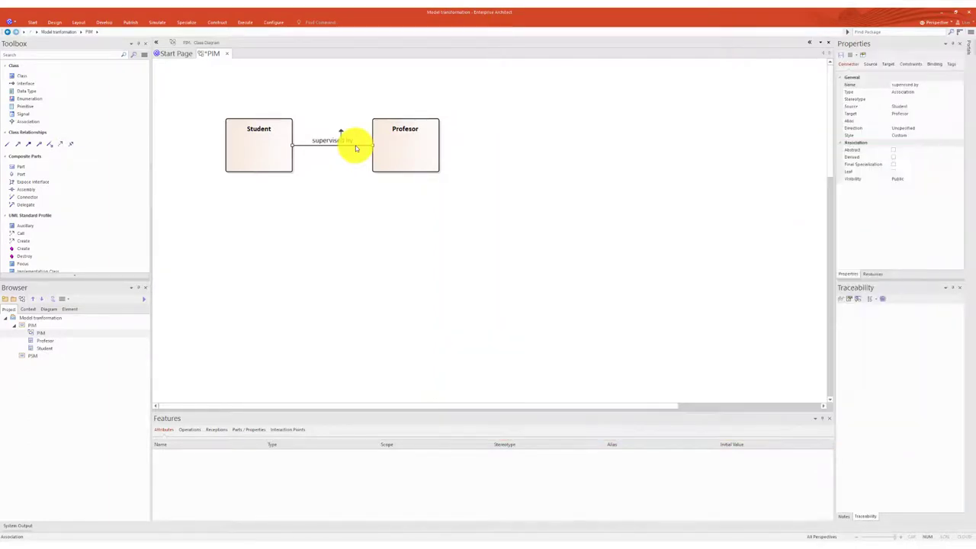
Direct the association from Student to Profesor and set * multiplicities on both ends.
{"action": "right_click", "coordinate": [354, 146]}
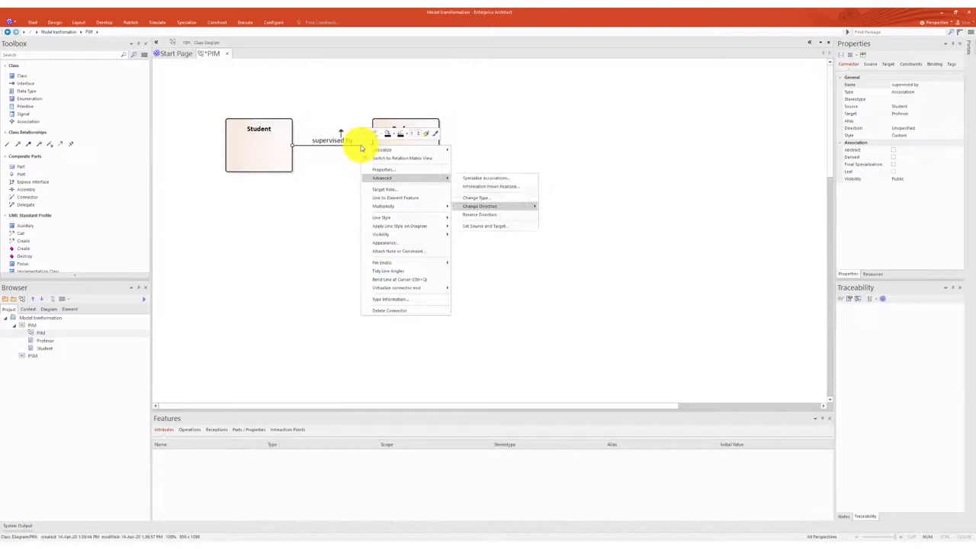
{"action": "left_click", "coordinate": [476, 208]}
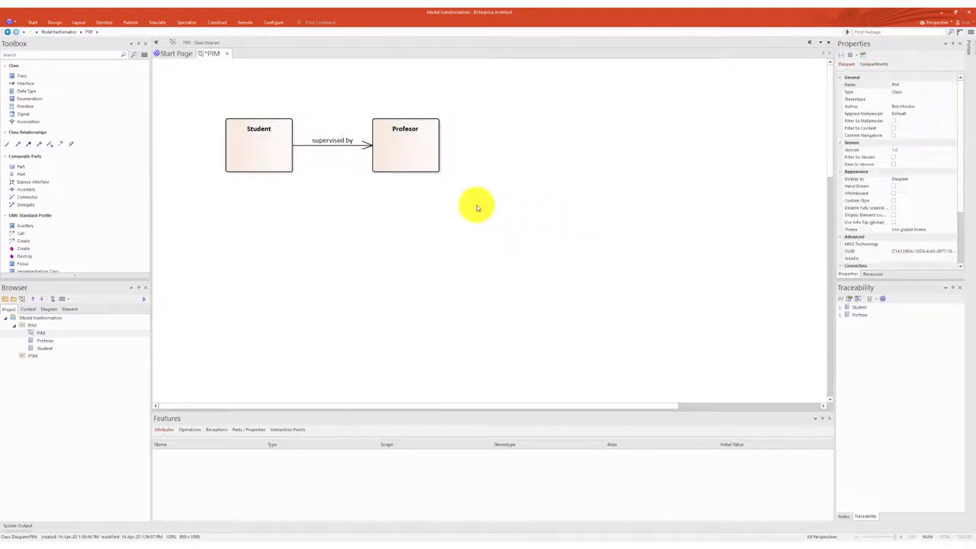
{"action": "right_click", "coordinate": [332, 141]}
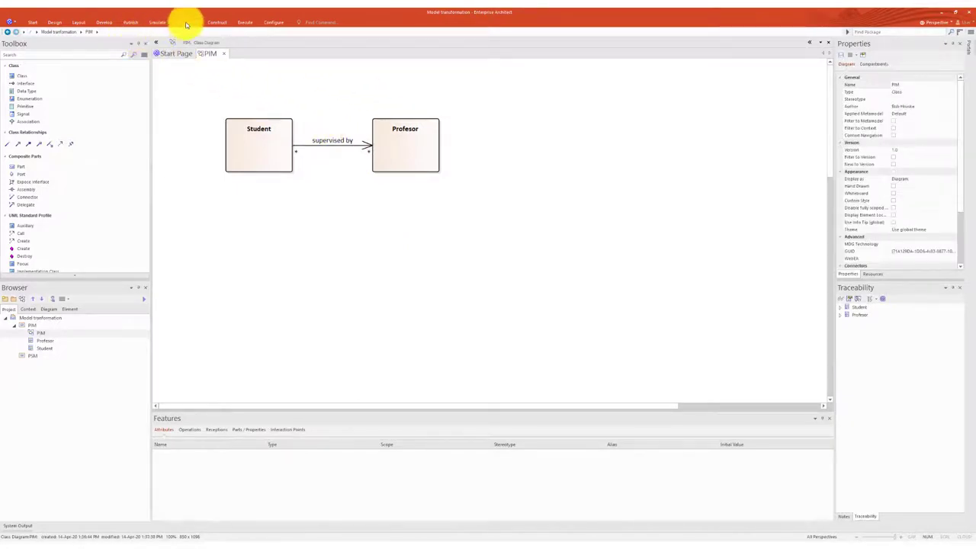
Run the DDL transformation on the PIM classes with PSM as the target package.
{"action": "left_click", "coordinate": [183, 21]}
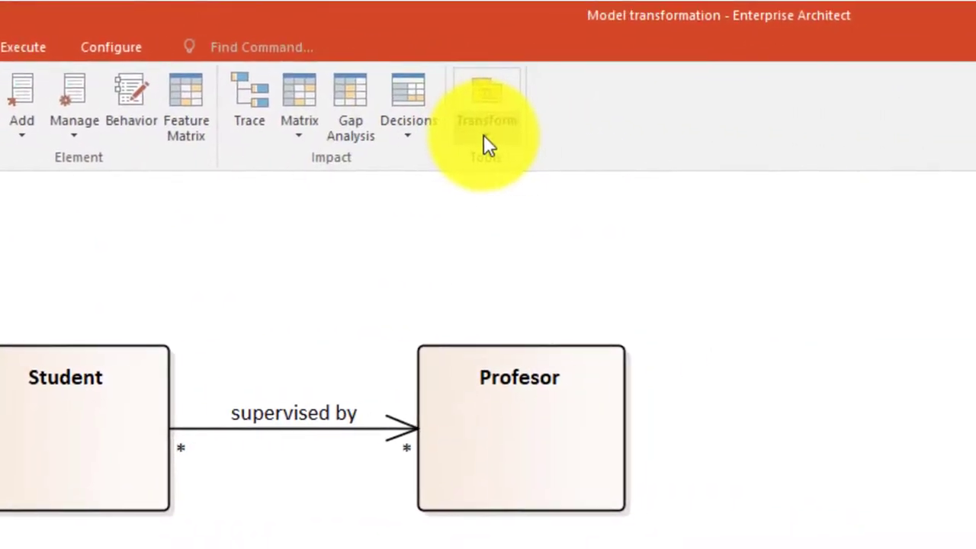
{"action": "left_click", "coordinate": [486, 99]}
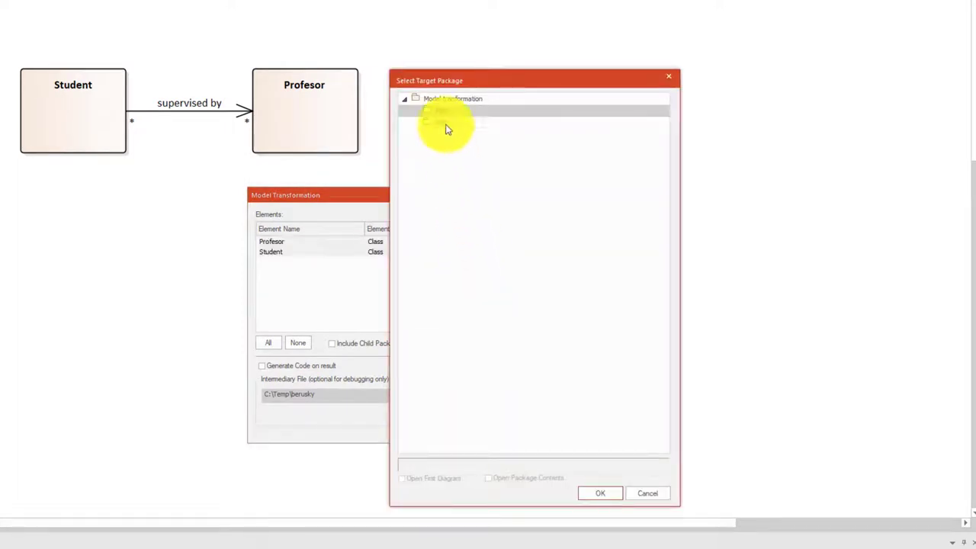
{"action": "left_click", "coordinate": [601, 494]}
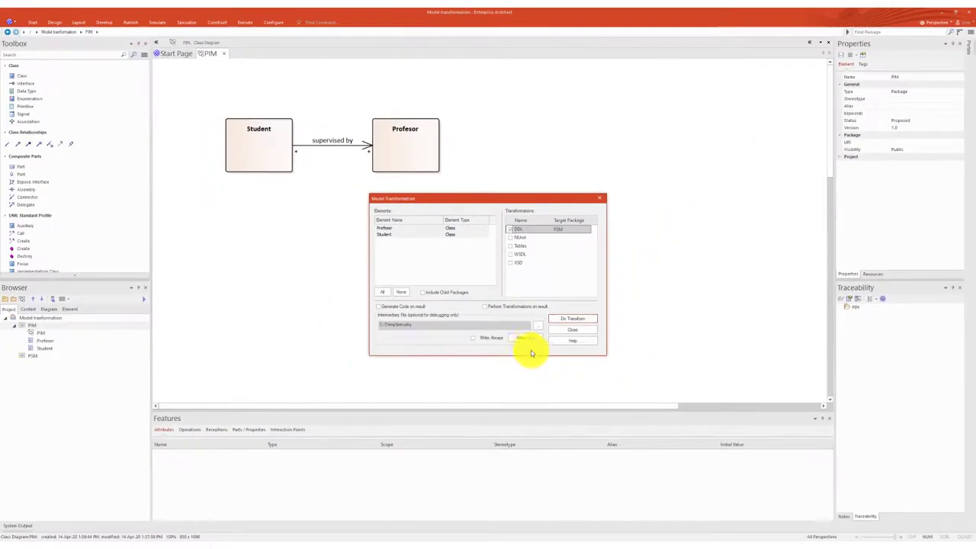
{"action": "mouse_move", "coordinate": [564, 318]}
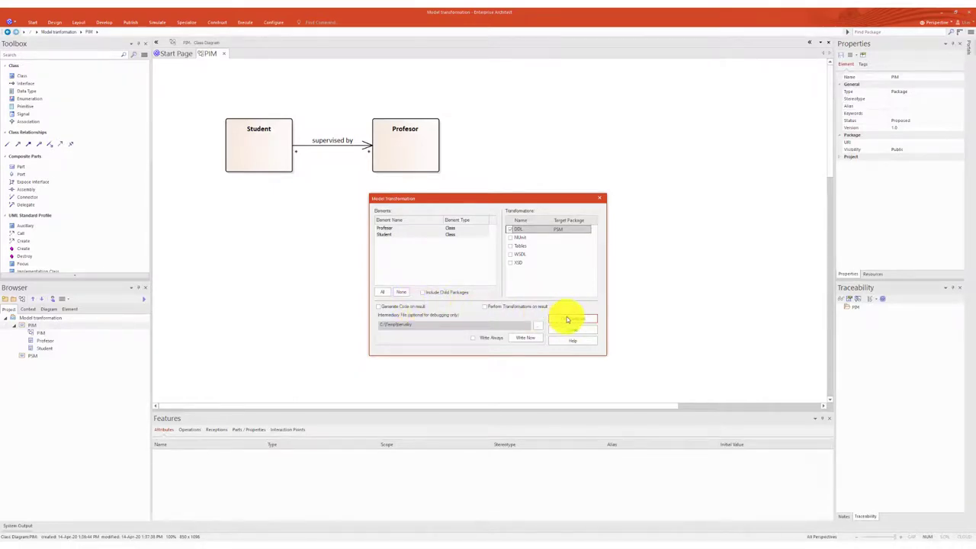
{"action": "left_click", "coordinate": [525, 337]}
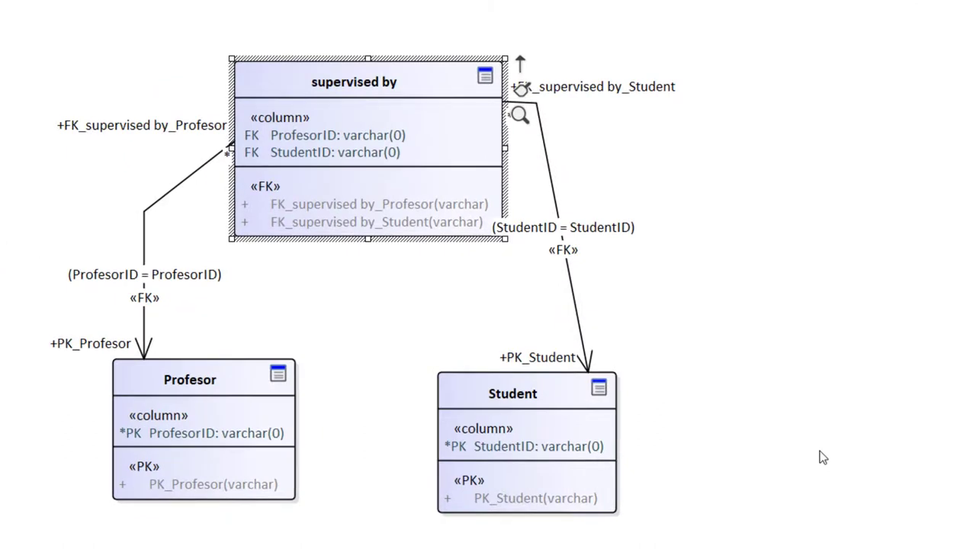
{"action": "mouse_move", "coordinate": [350, 82]}
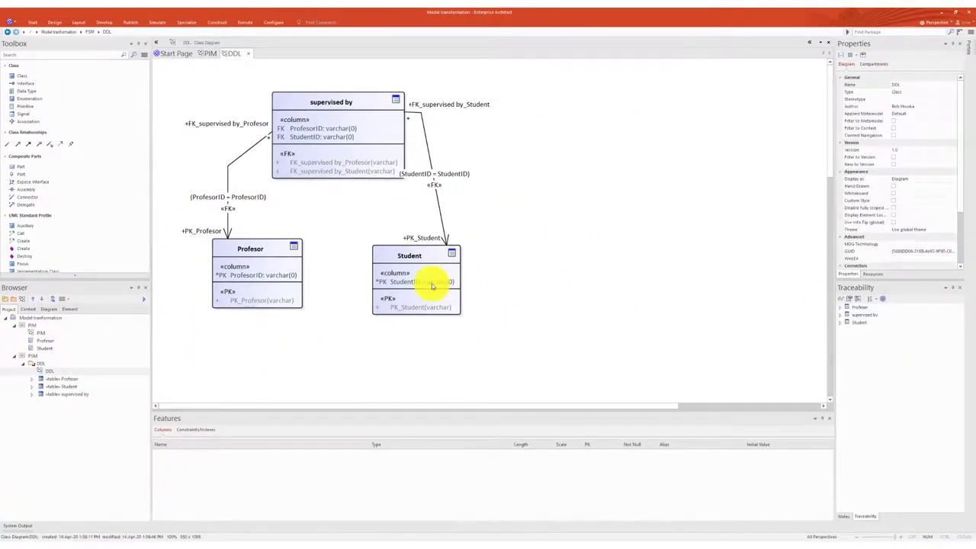
Review the generated DDL diagram with Profesor, Student and the supervised by join table.
{"action": "left_click", "coordinate": [411, 256]}
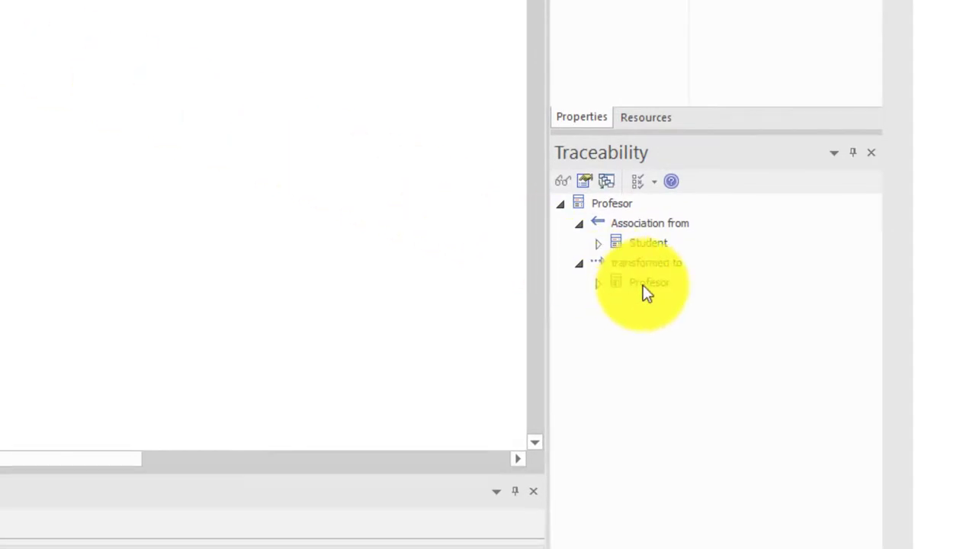
Locate Profesor's transformed-to Profesor table in the DDL diagram via the Traceability window.
{"action": "left_click", "coordinate": [647, 282]}
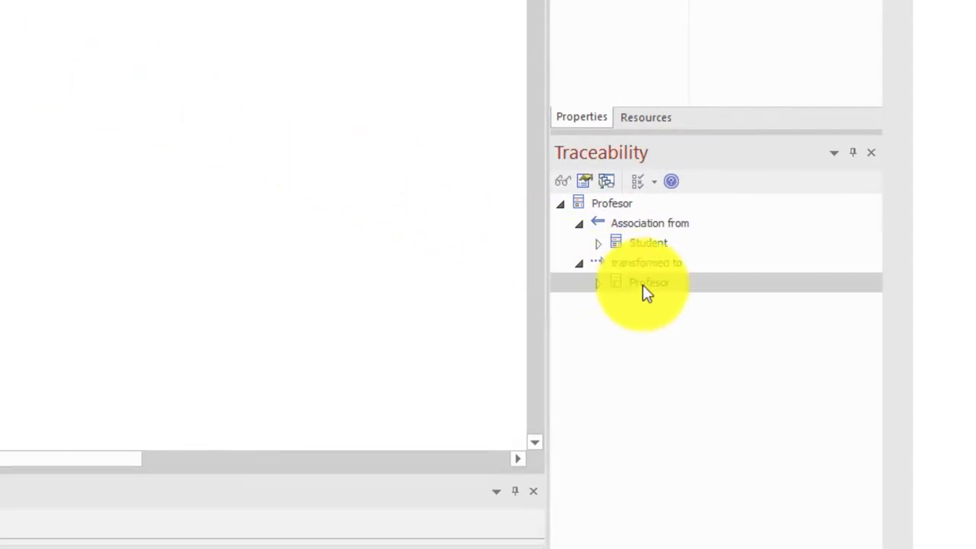
{"action": "right_click", "coordinate": [652, 282]}
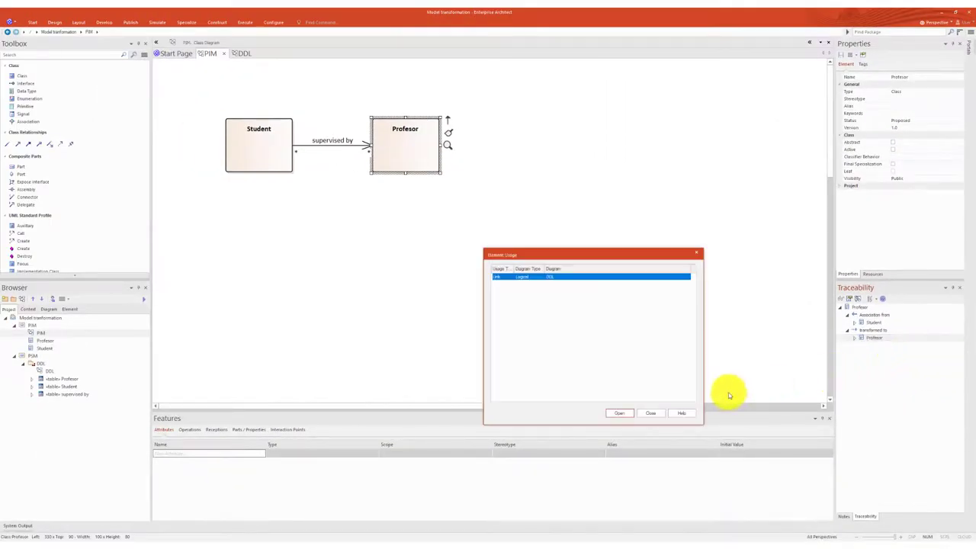
{"action": "left_click", "coordinate": [619, 411]}
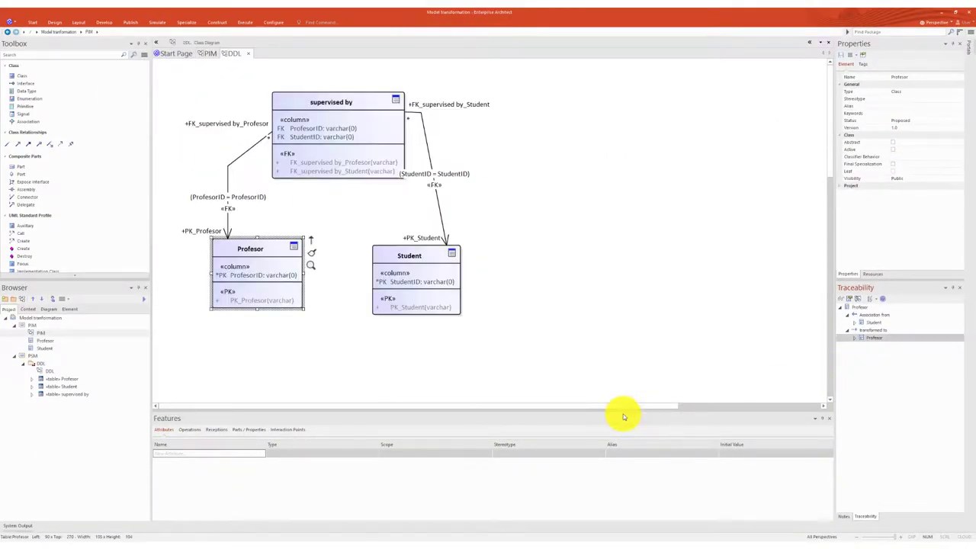
{"action": "mouse_move", "coordinate": [598, 262]}
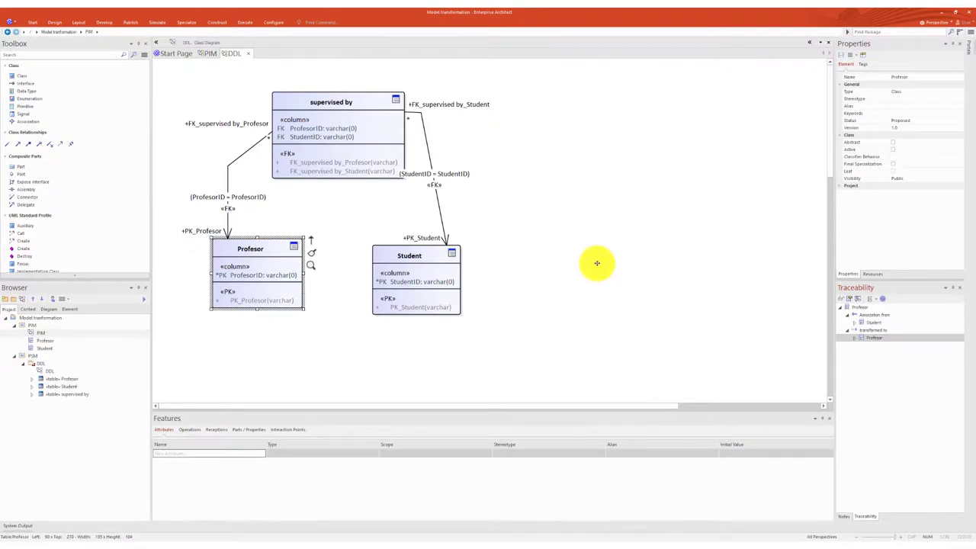
{"action": "mouse_move", "coordinate": [597, 265]}
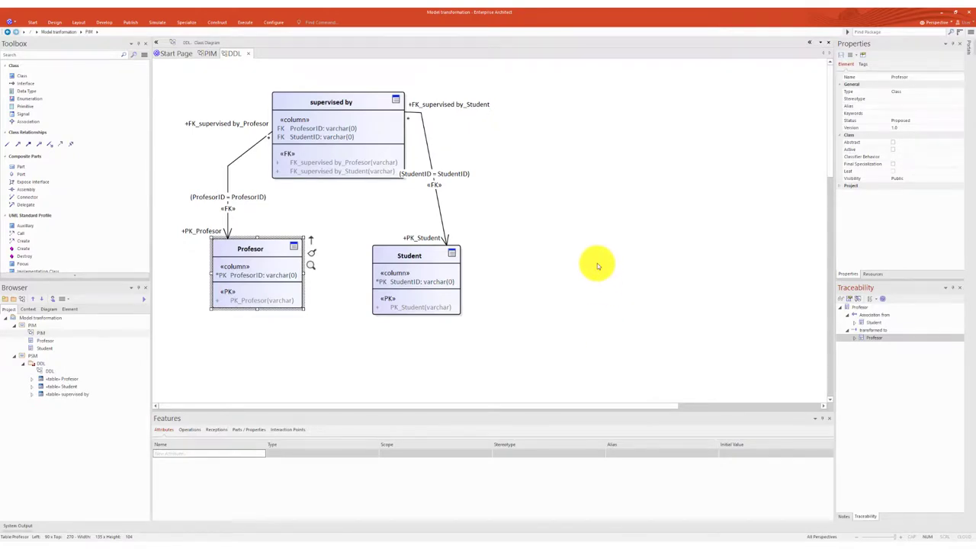